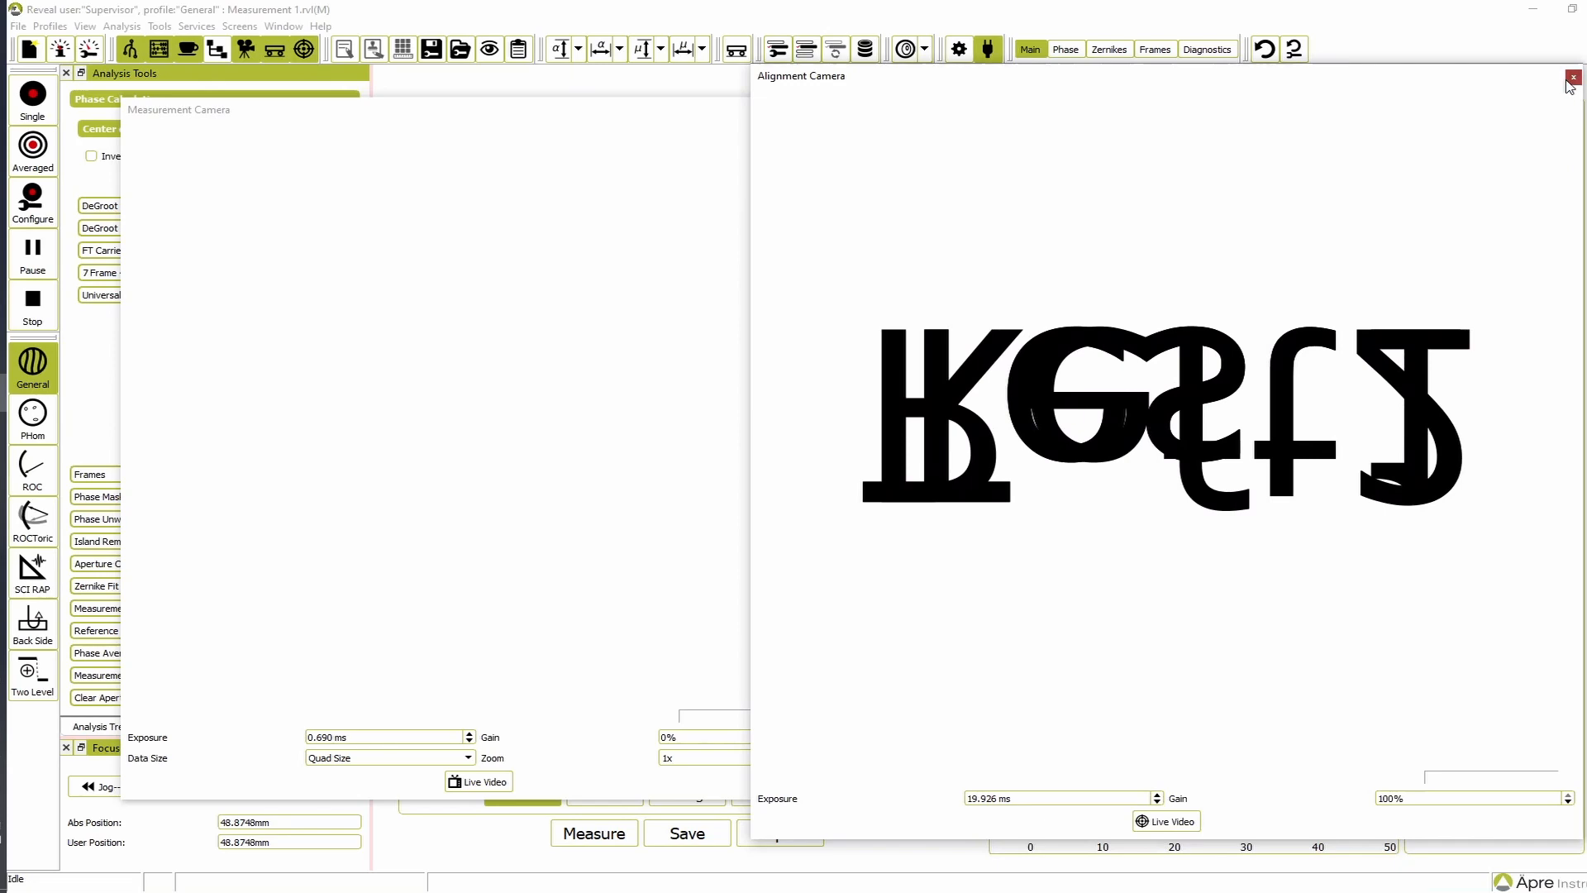
- Reopen the Alignment Camera with live video and the Measurement Camera window
left_click(1572, 78)
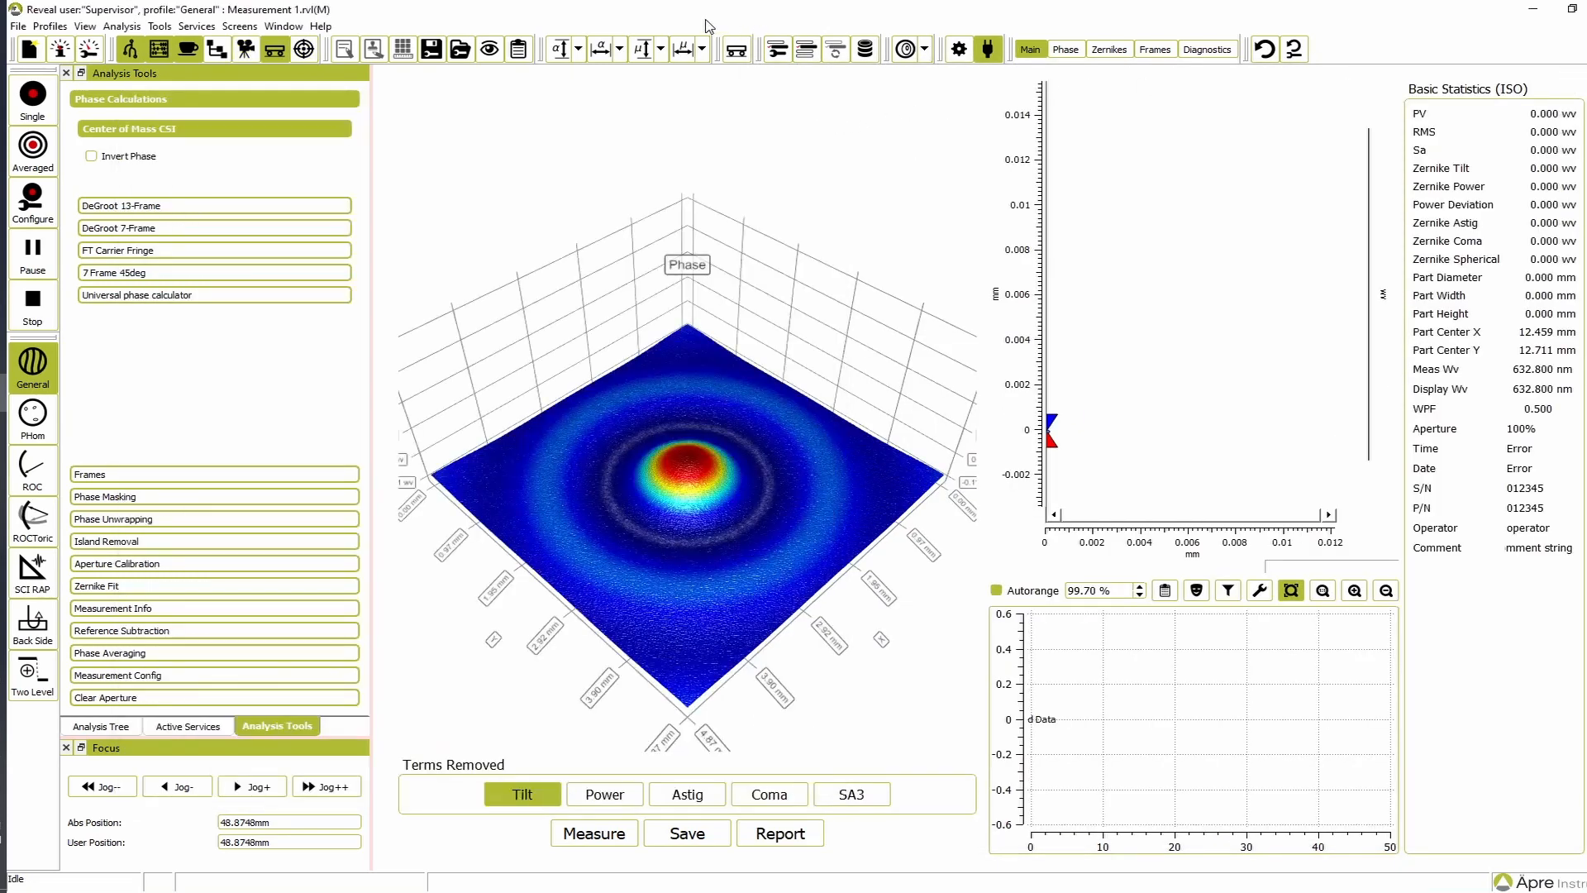
left_click(303, 49)
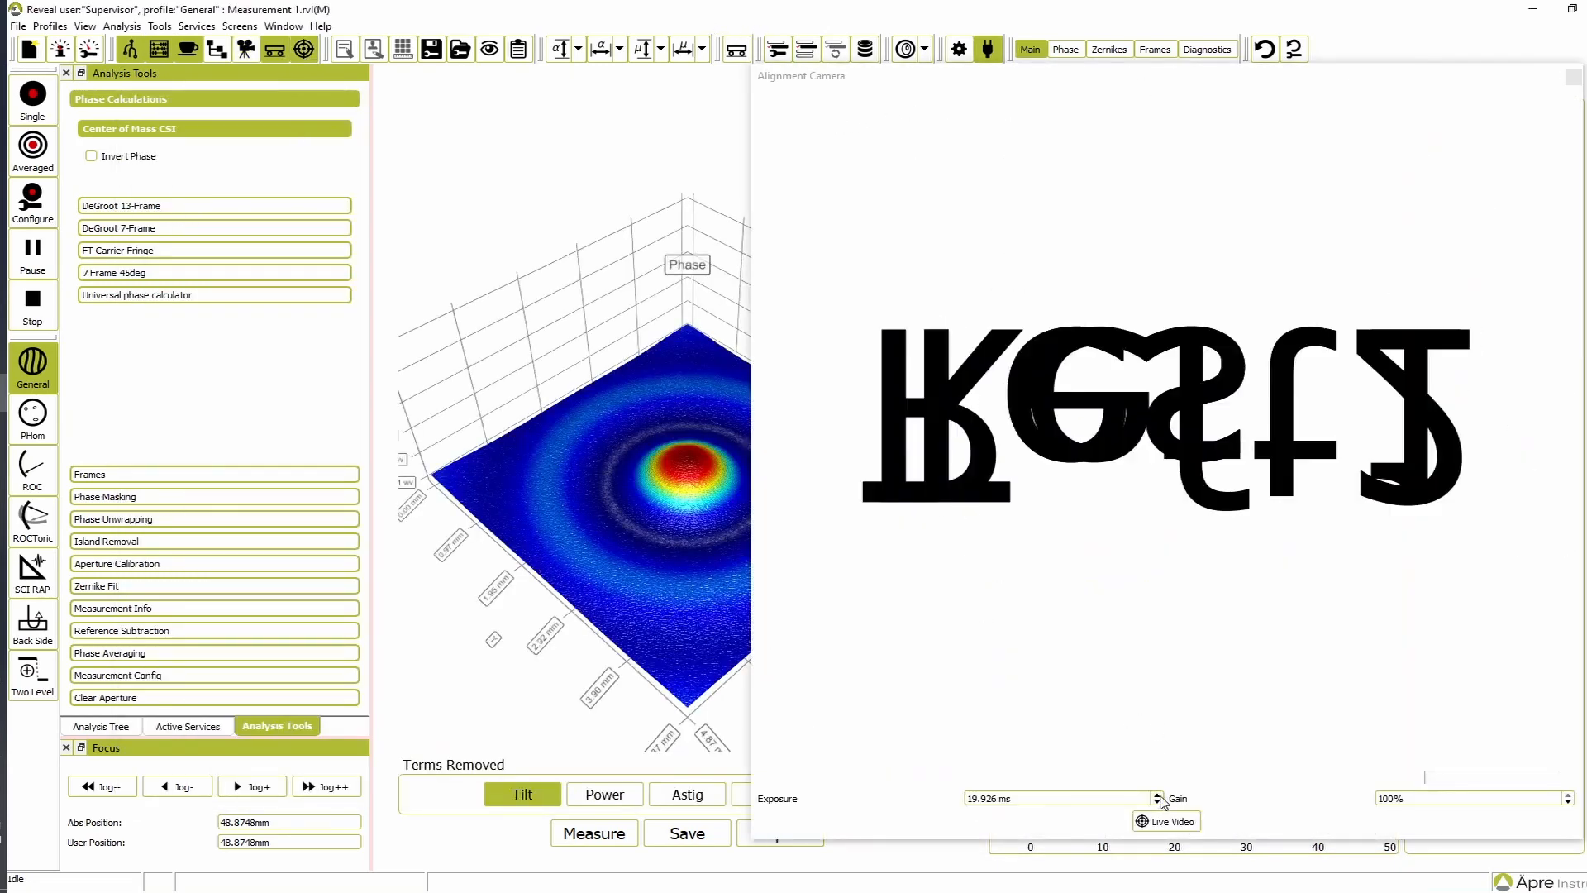
left_click(1164, 821)
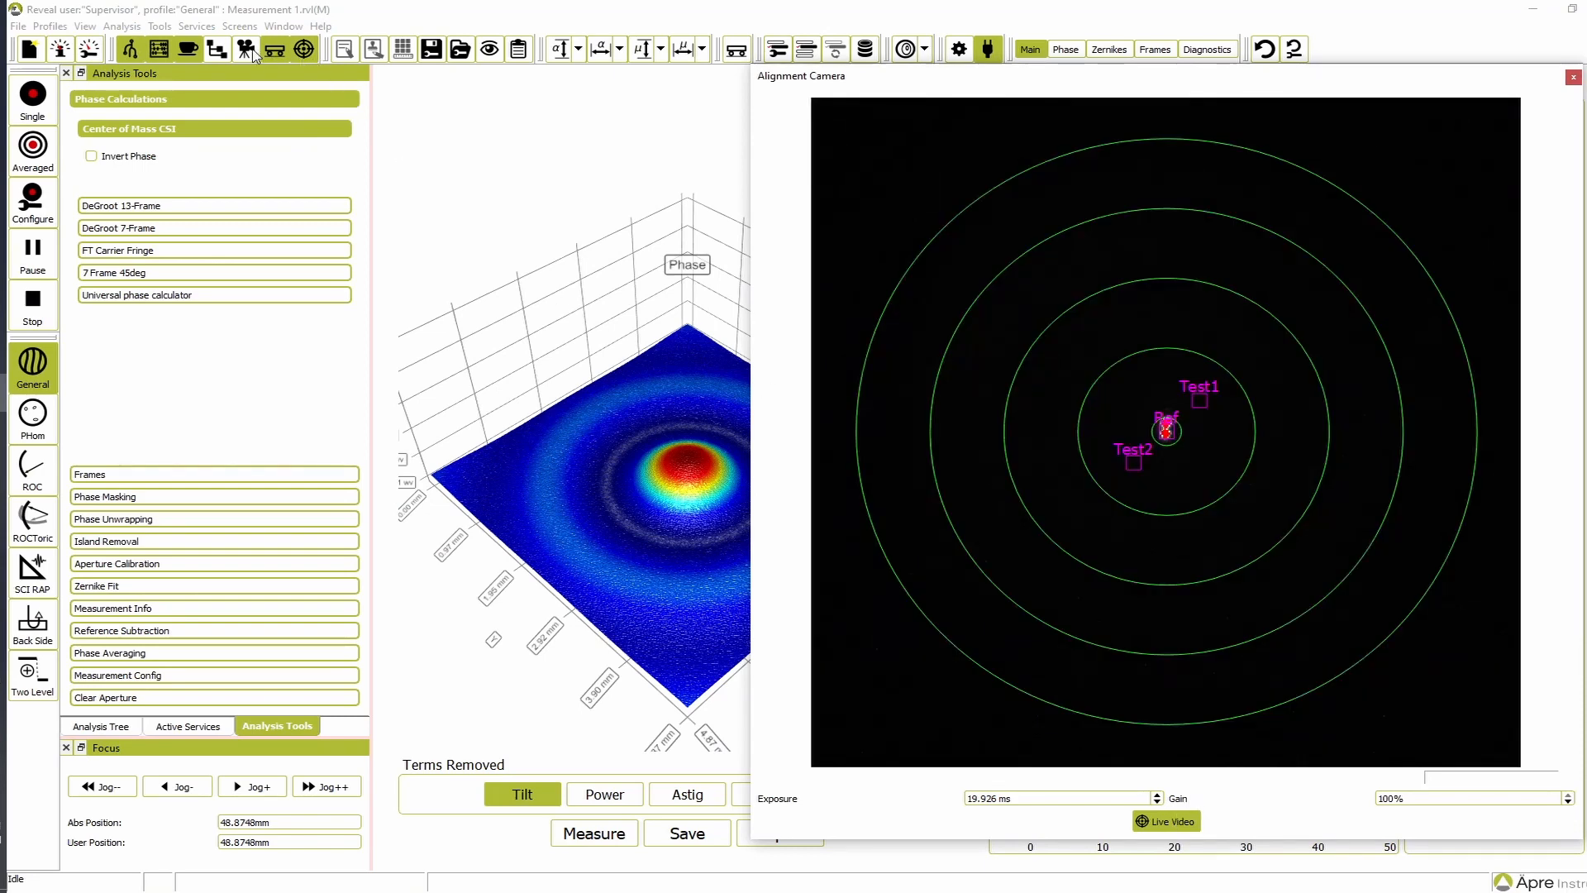
left_click(243, 49)
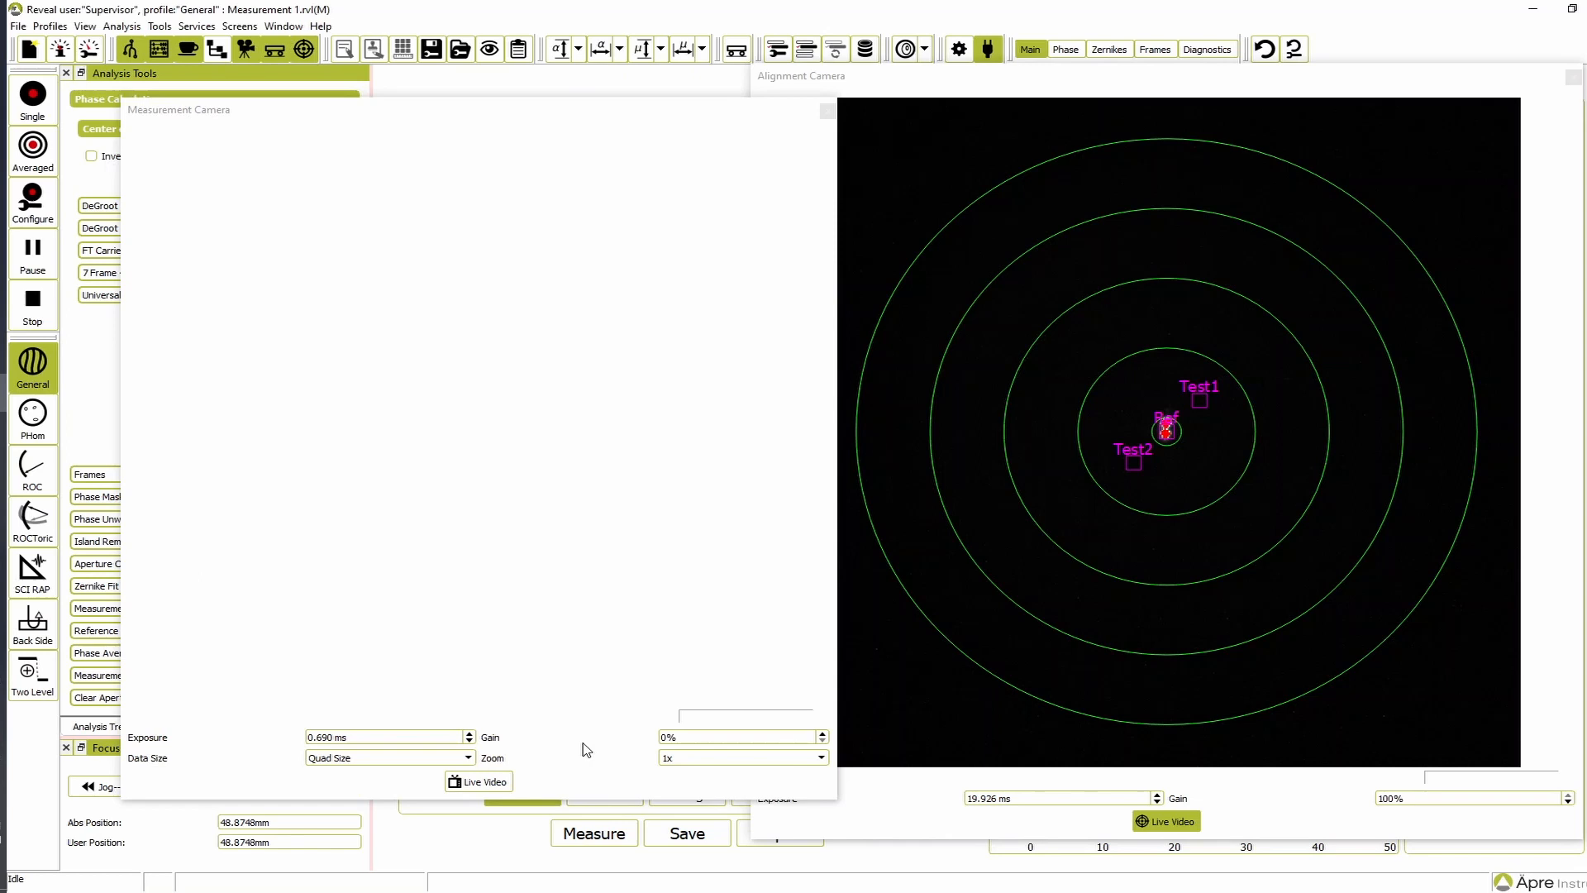
- Calibrate pixel size by setting the drawn aperture line as a 100 mm diameter
left_click(477, 780)
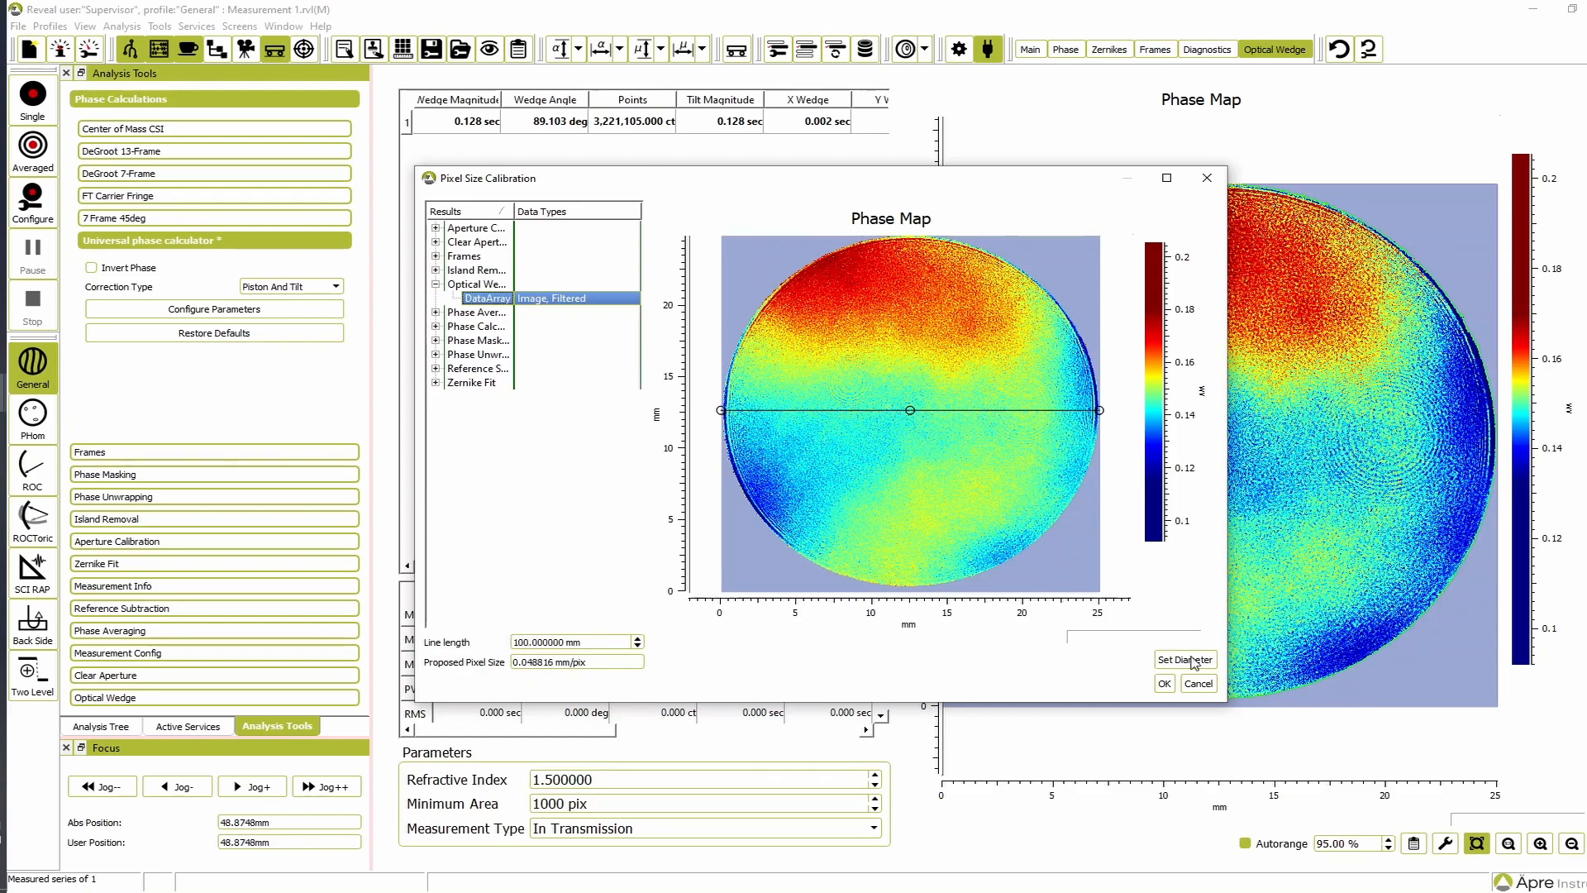
left_click(1163, 682)
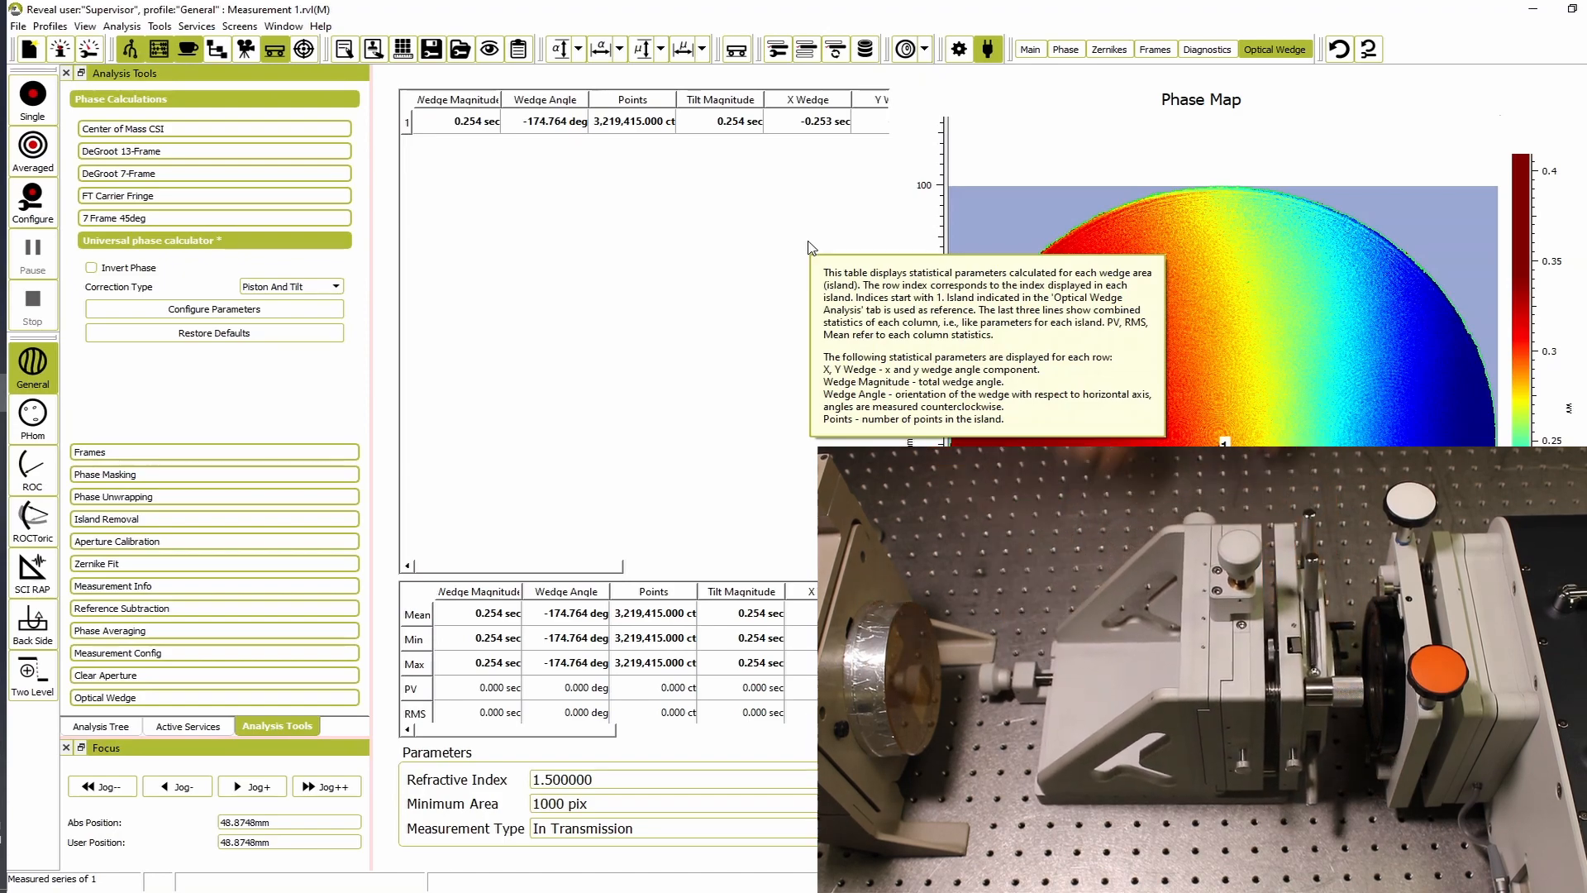
- Jog the focus stage to about 23.68 mm while watching measurement camera live video
left_click(245, 49)
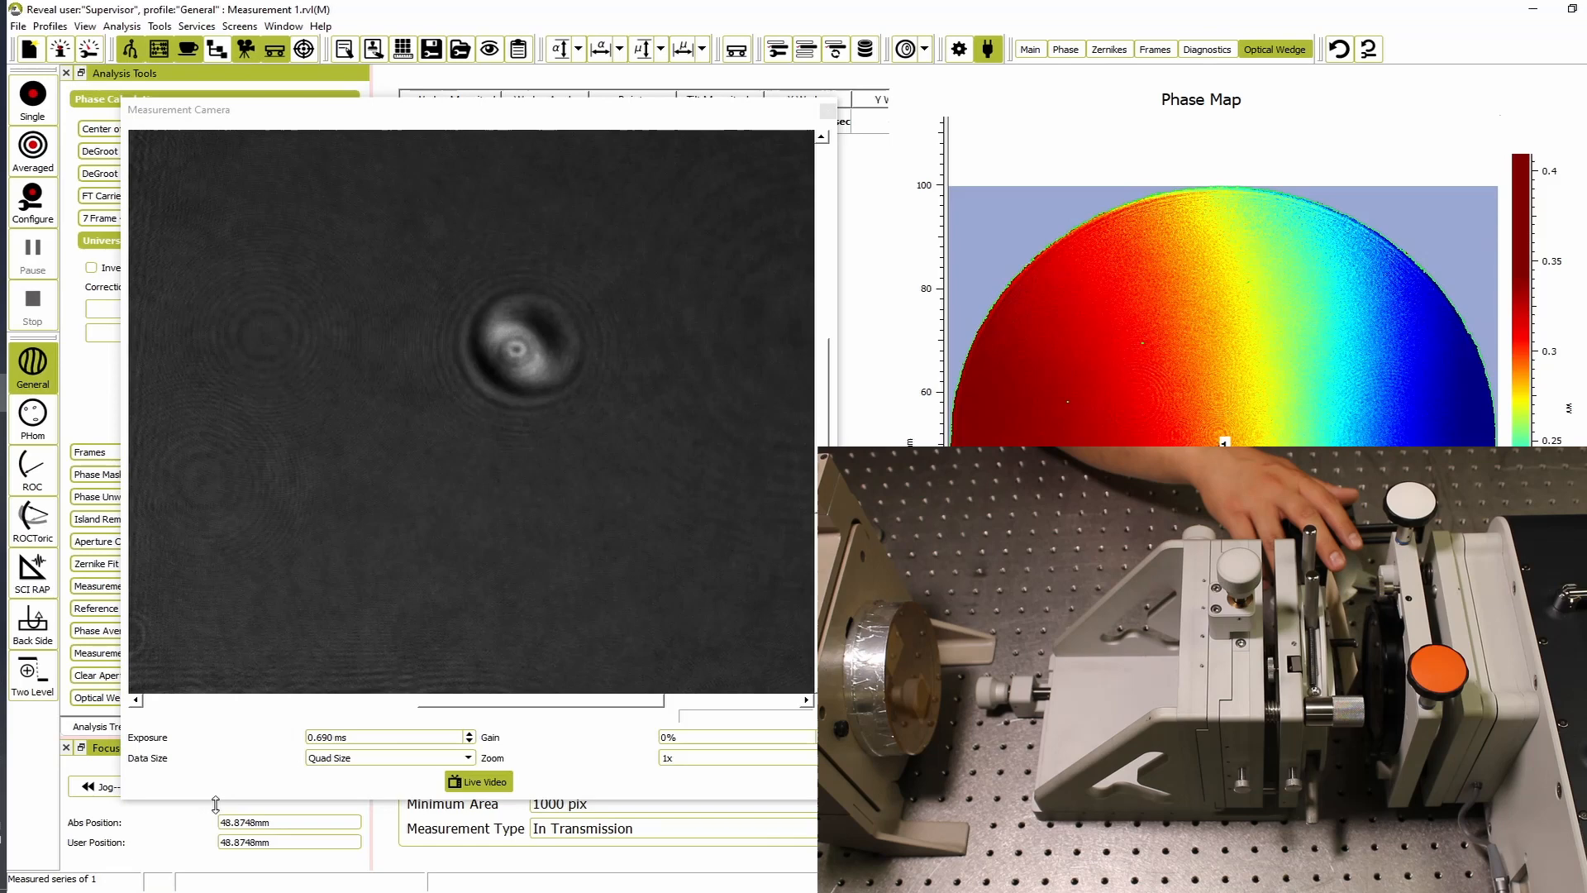
left_click(99, 786)
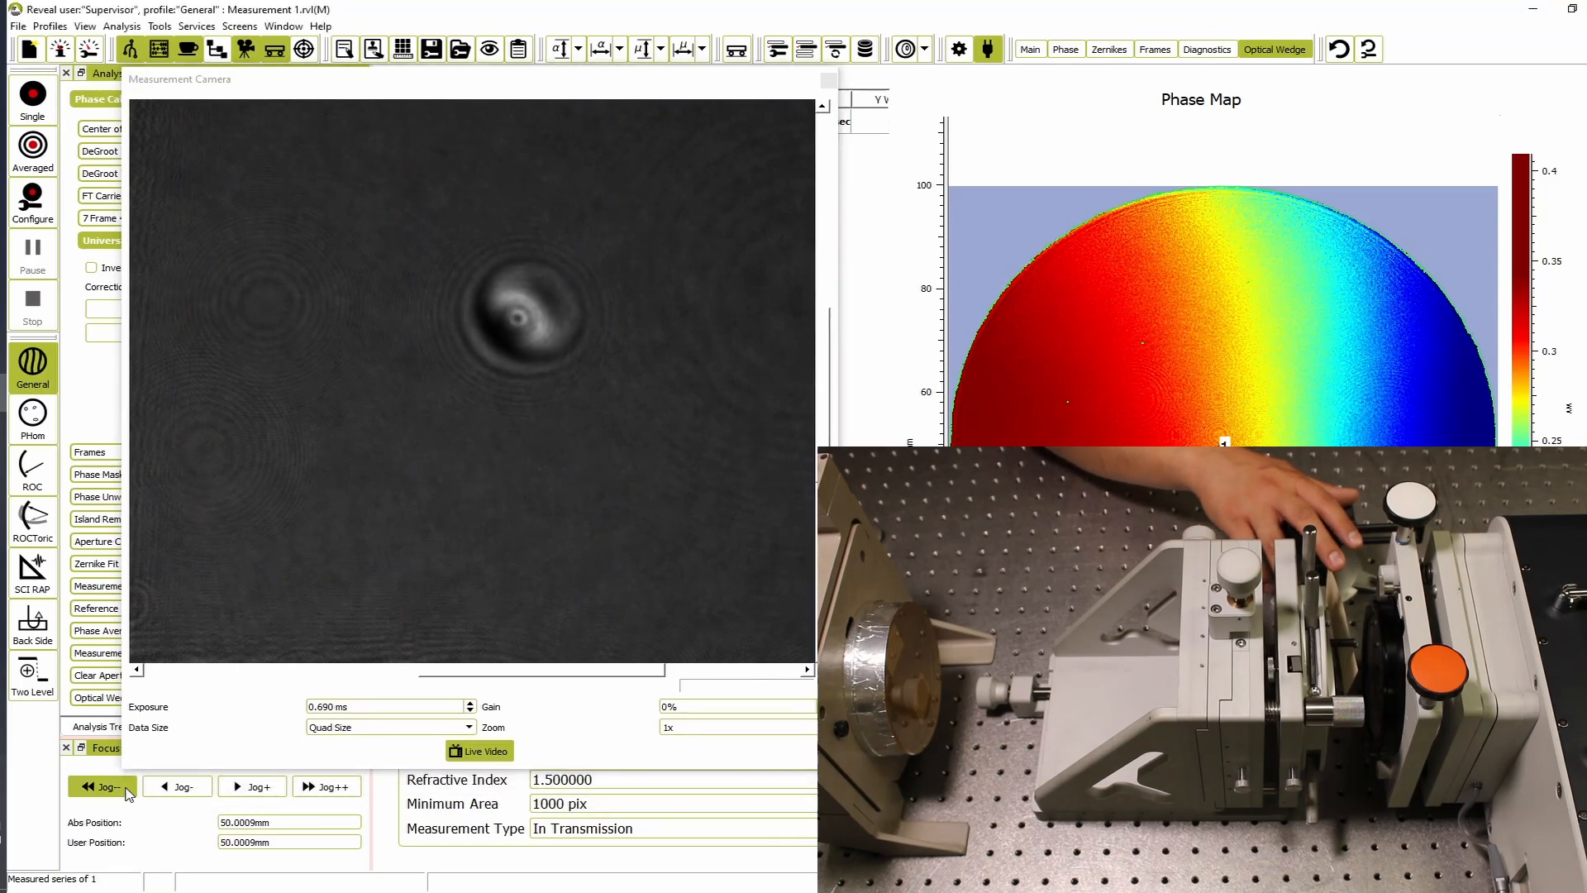
left_click(100, 786)
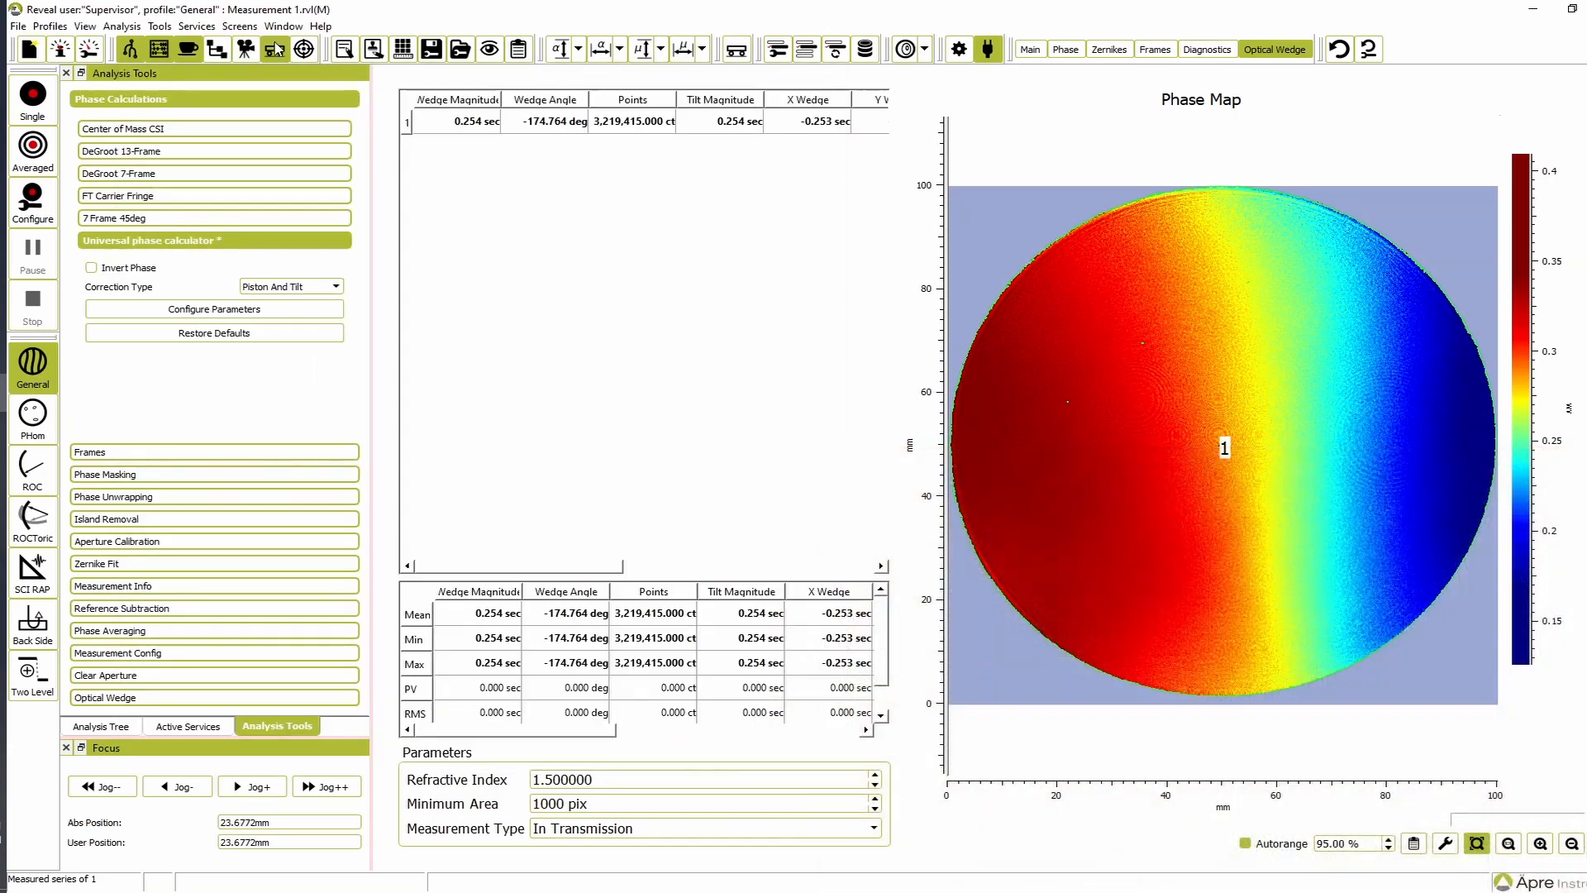
- Measure the new wedge part and review its seven-island results table
left_click(31, 98)
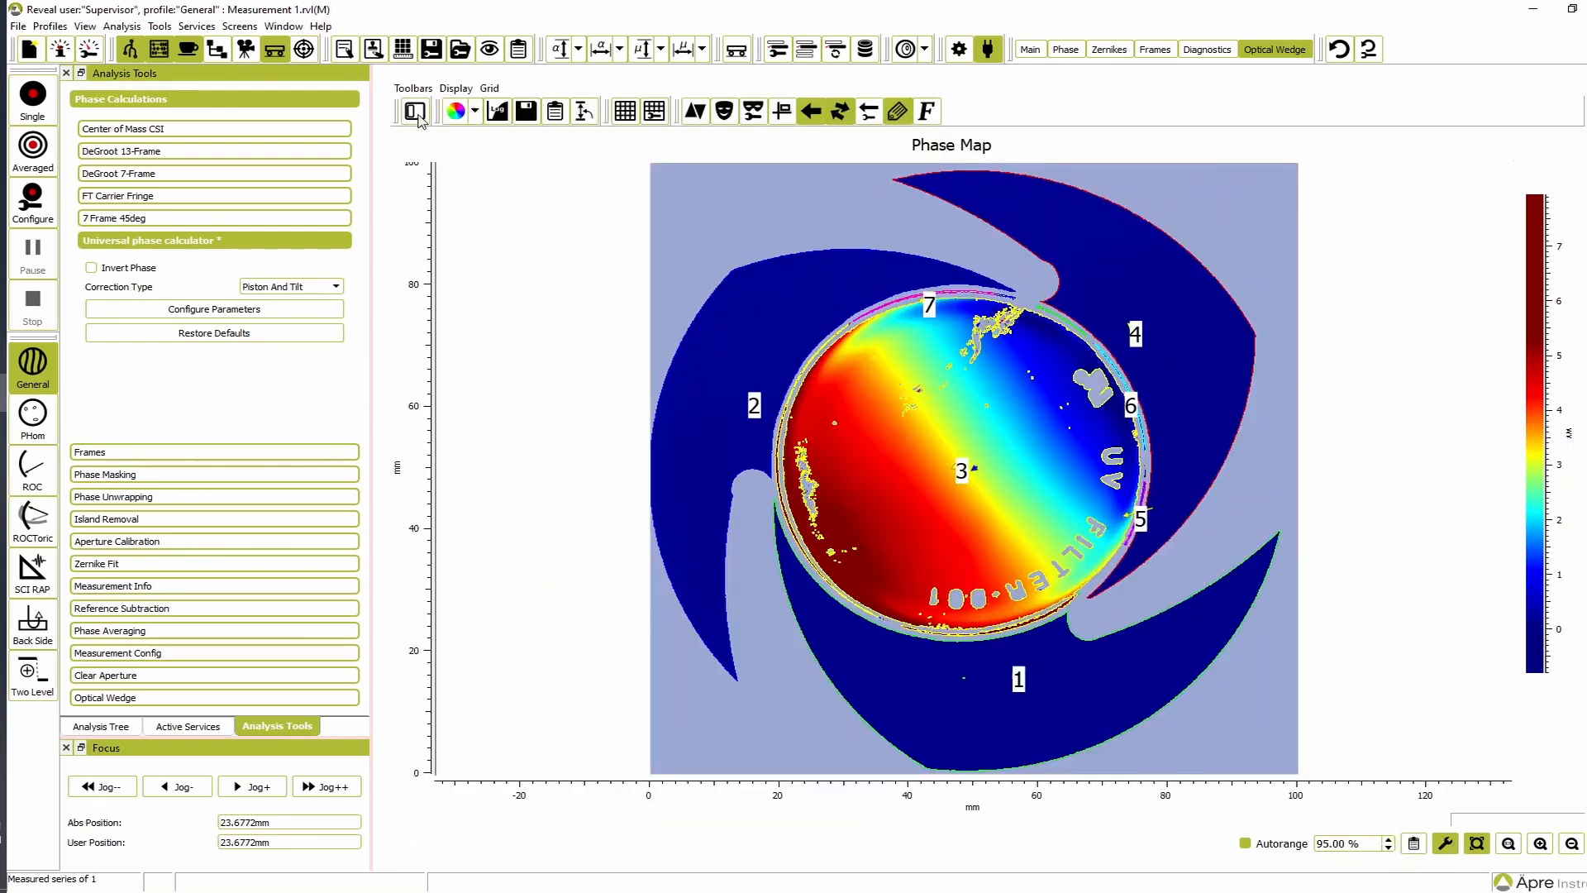
left_click(413, 112)
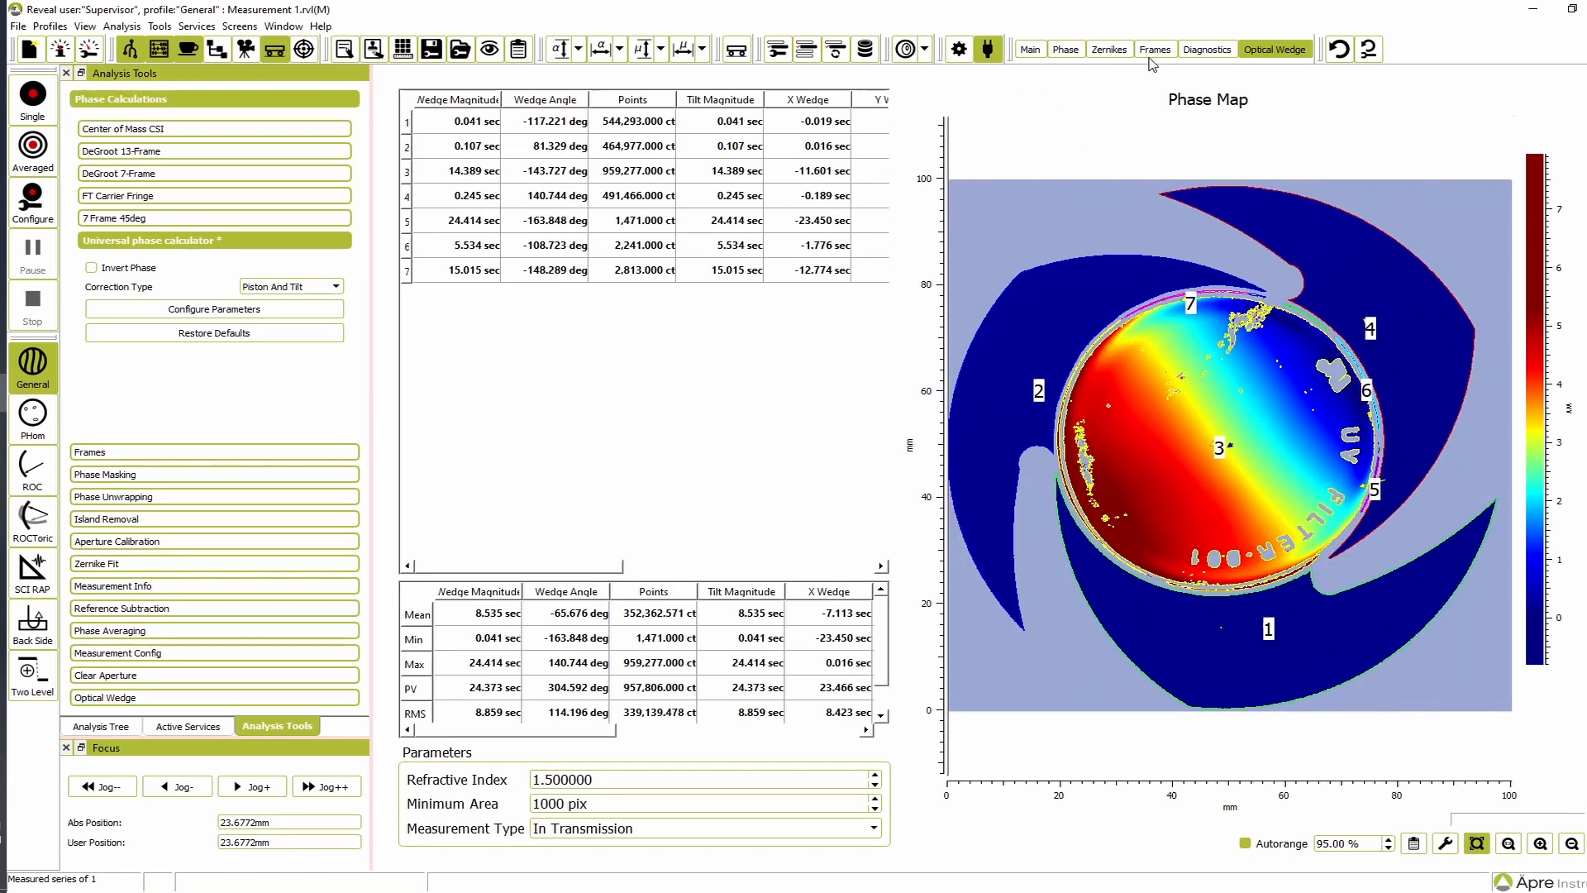
- Resize the inner inverted circular mask to the wedge edge and apply the ring mask
left_click(1153, 49)
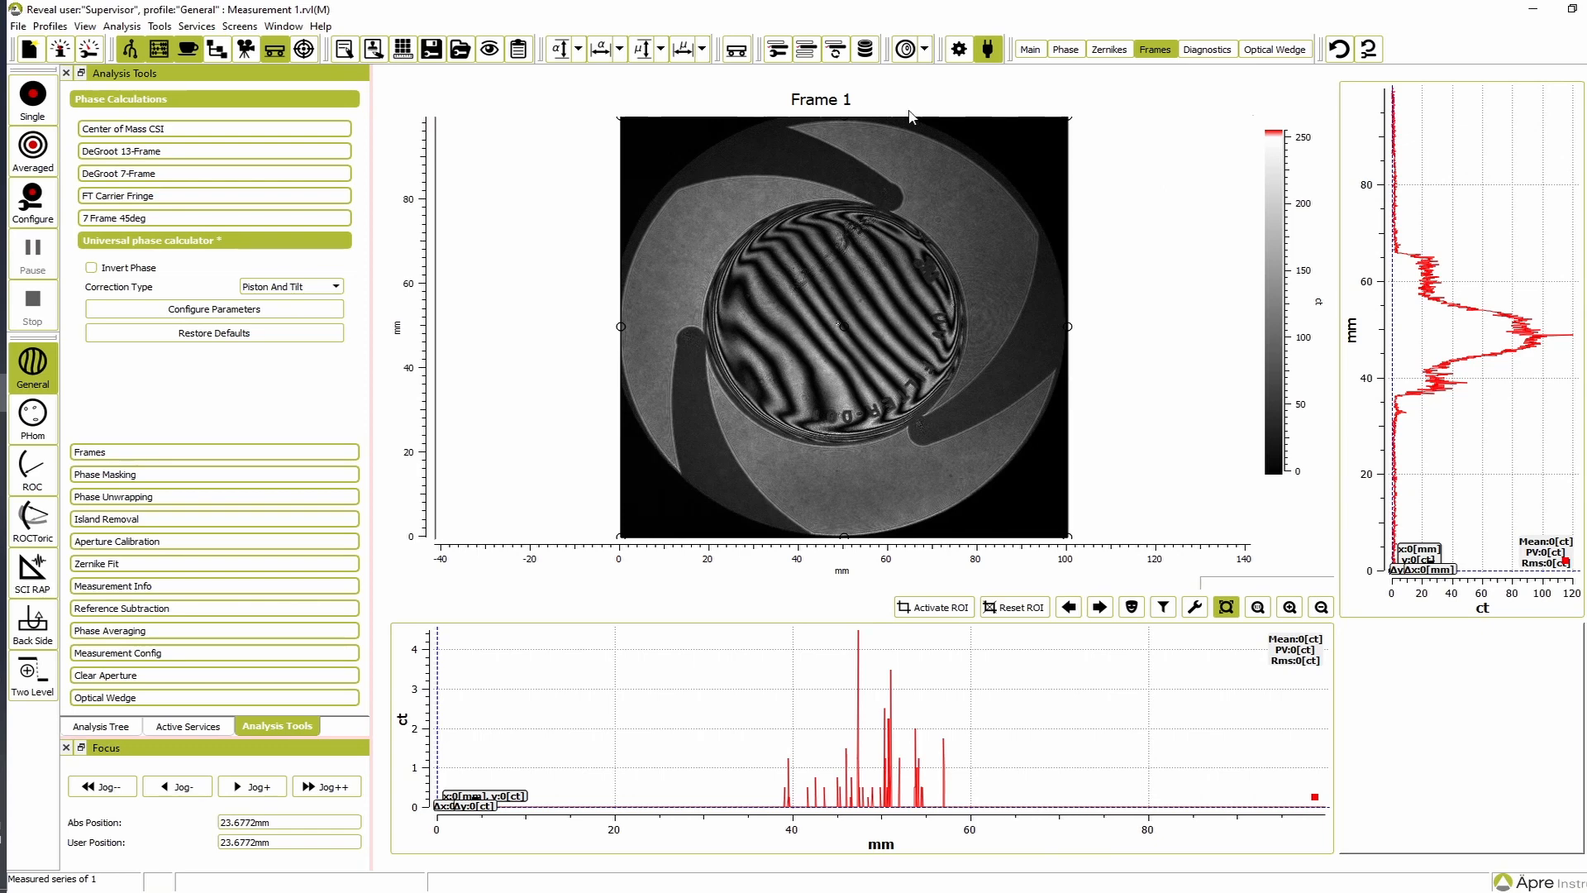
mouse_move(1128, 621)
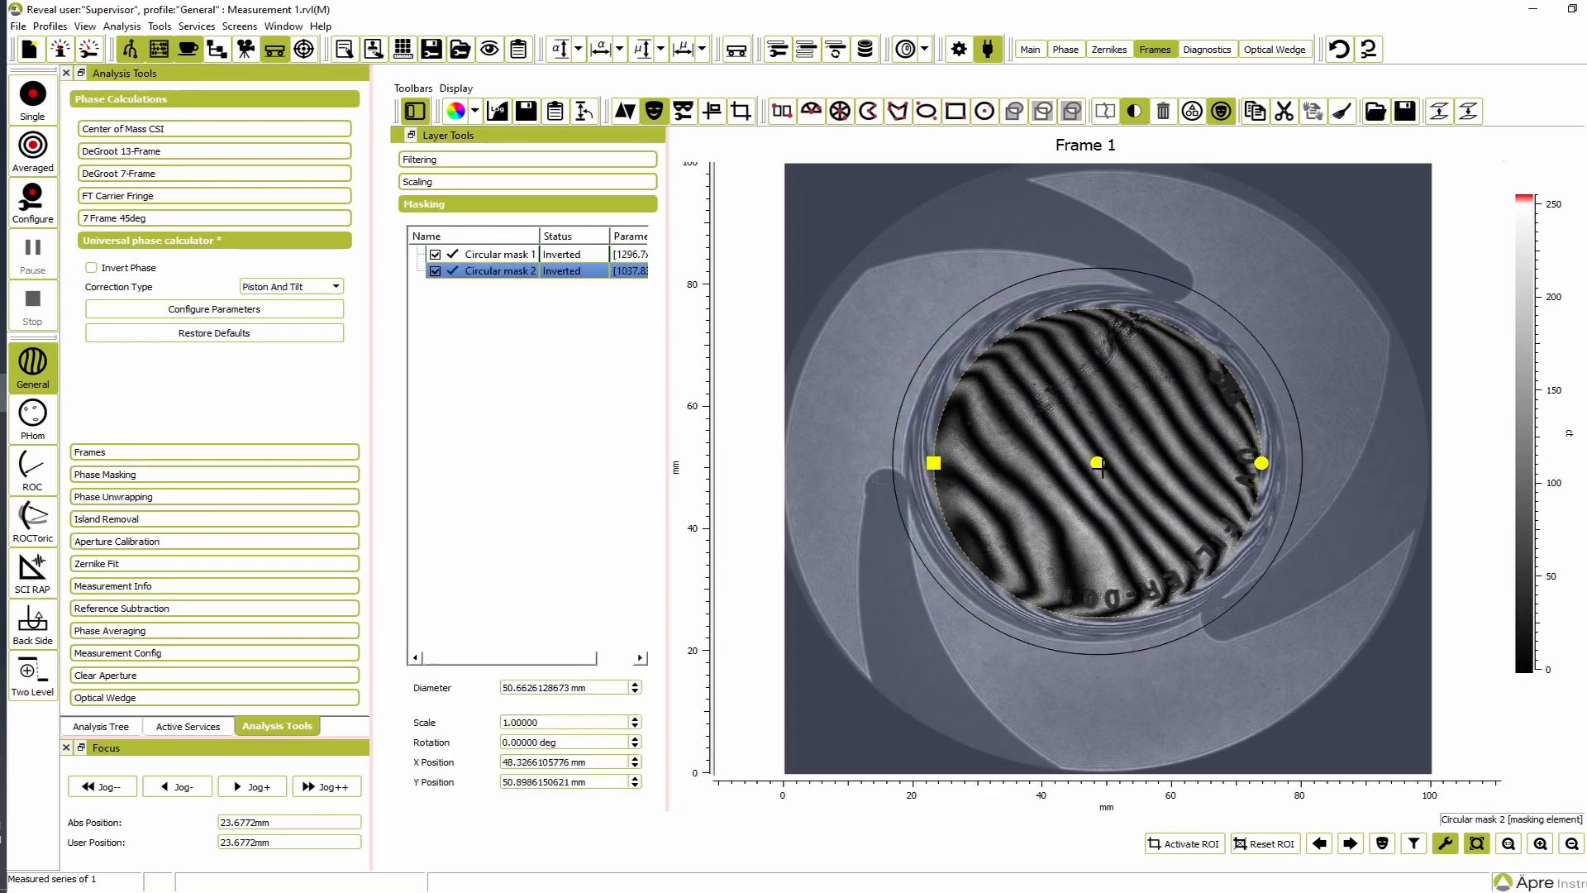
left_click_drag(1098, 464, 1098, 465)
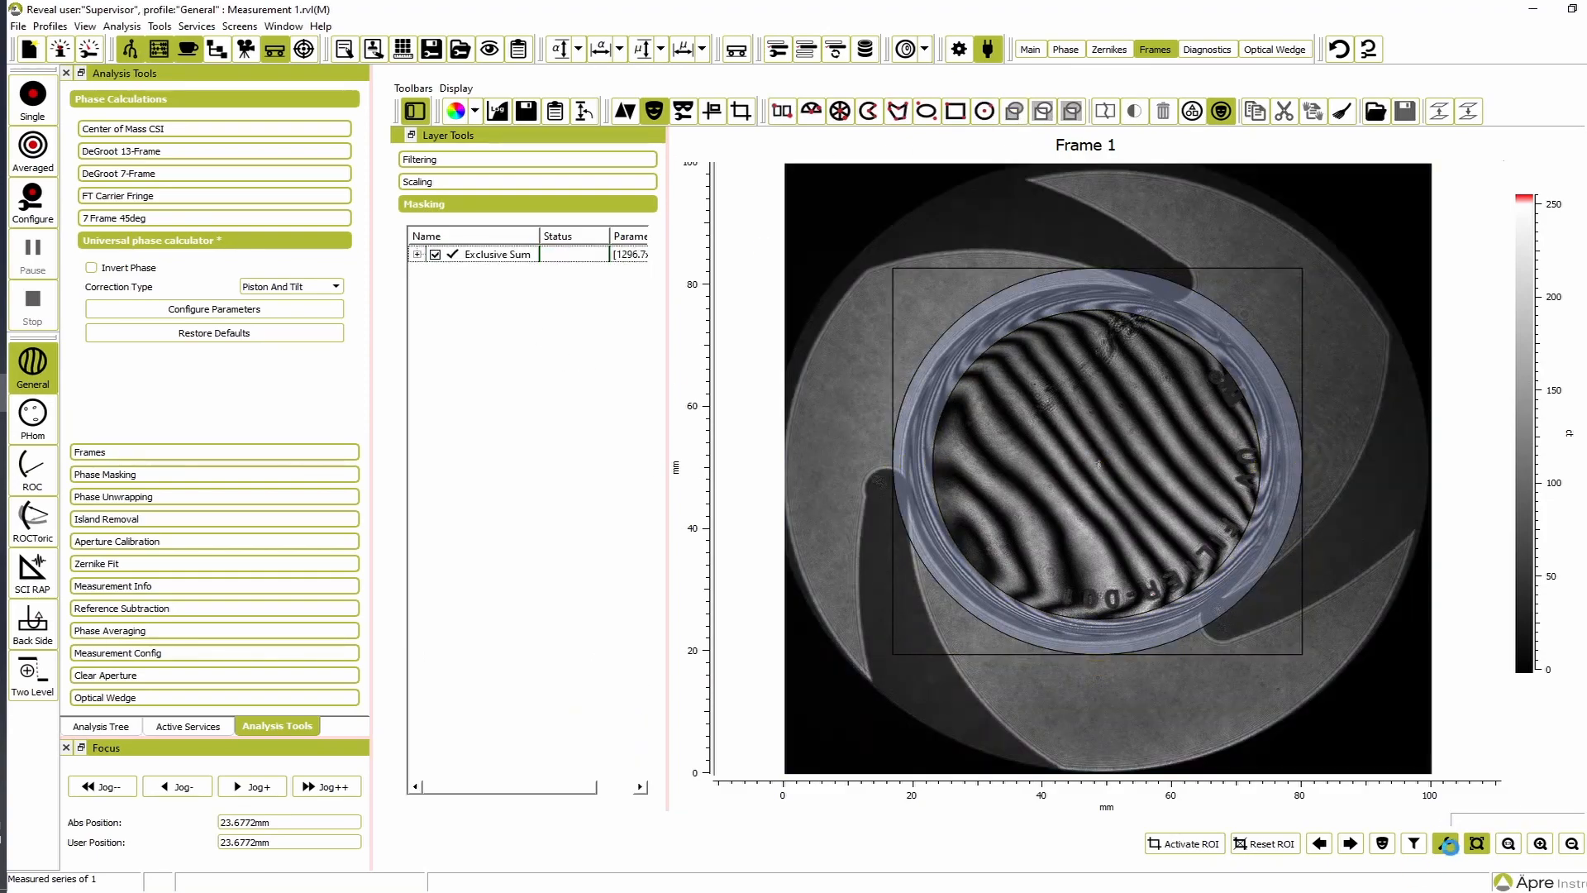
left_click(1273, 49)
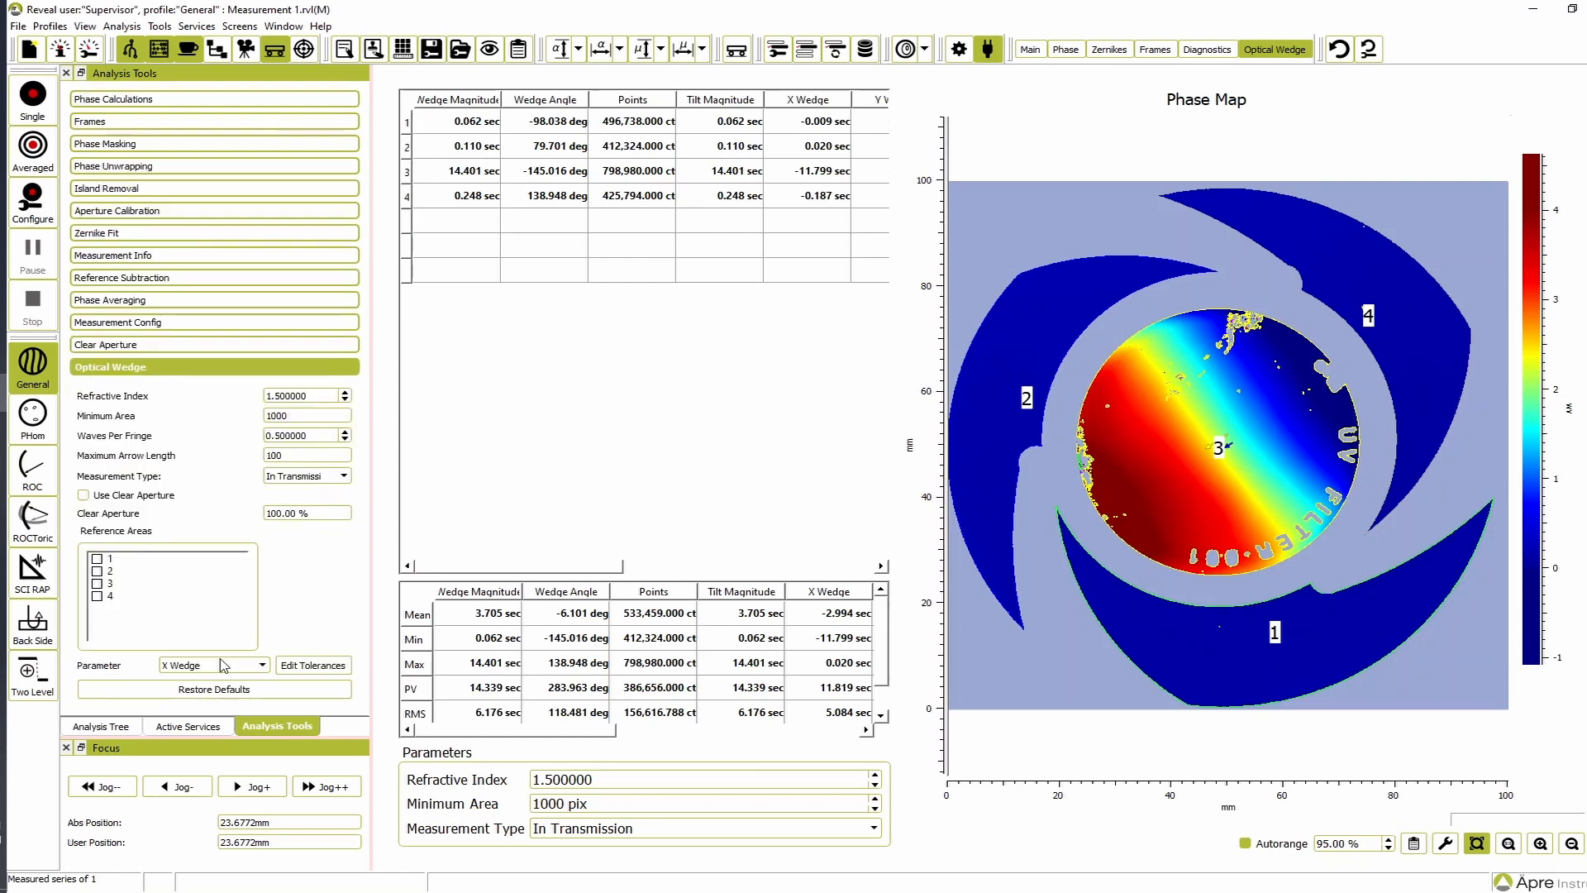
- Tick island 1 under Reference Areas in Analysis Tools
left_click(99, 557)
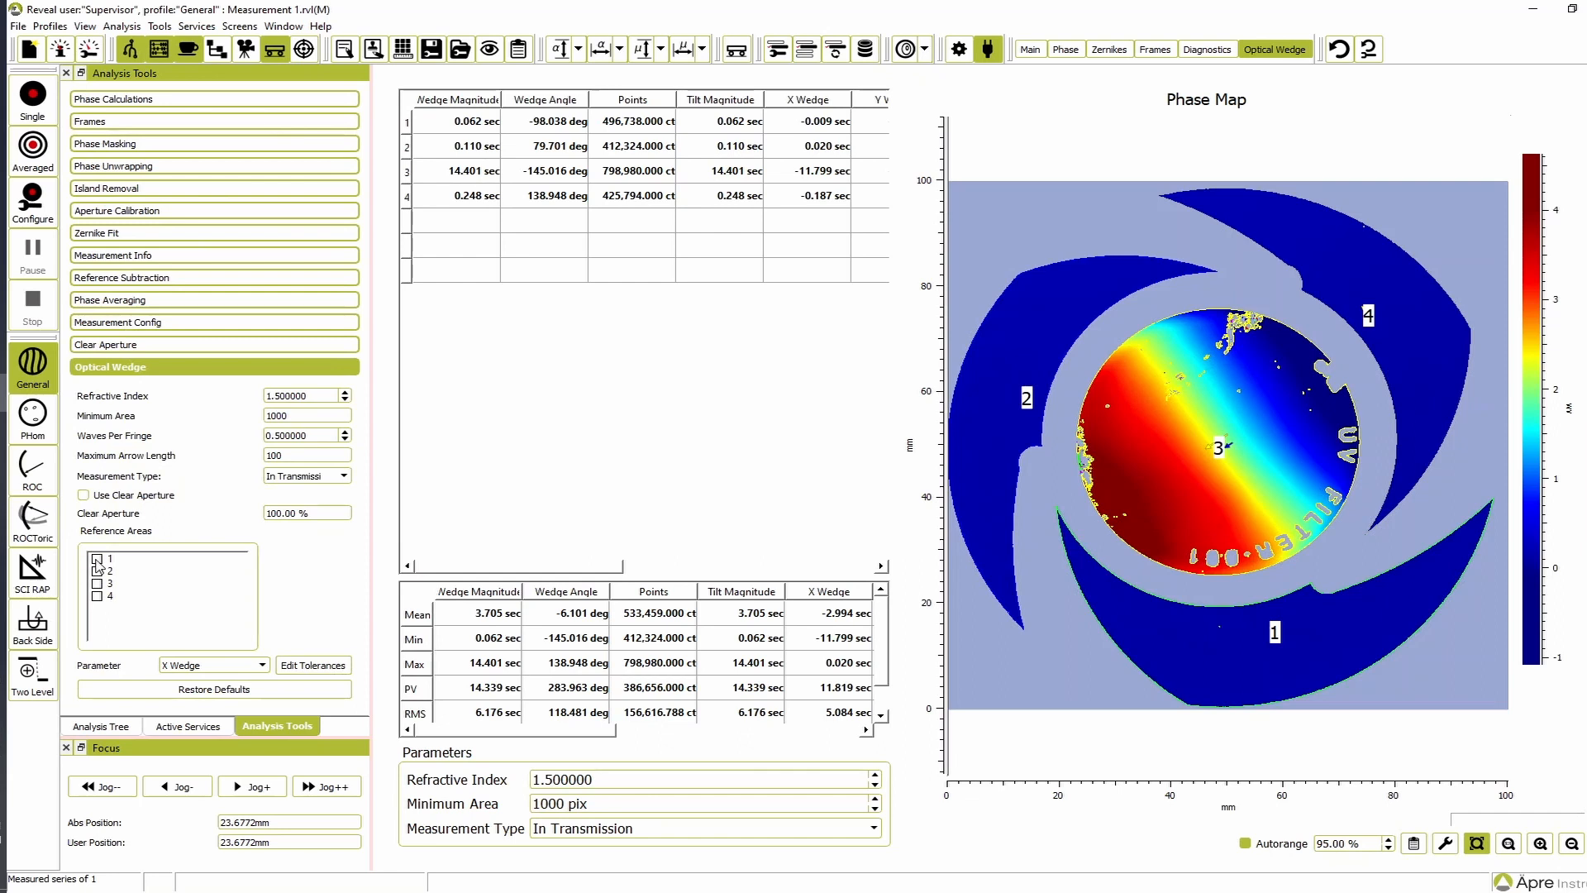